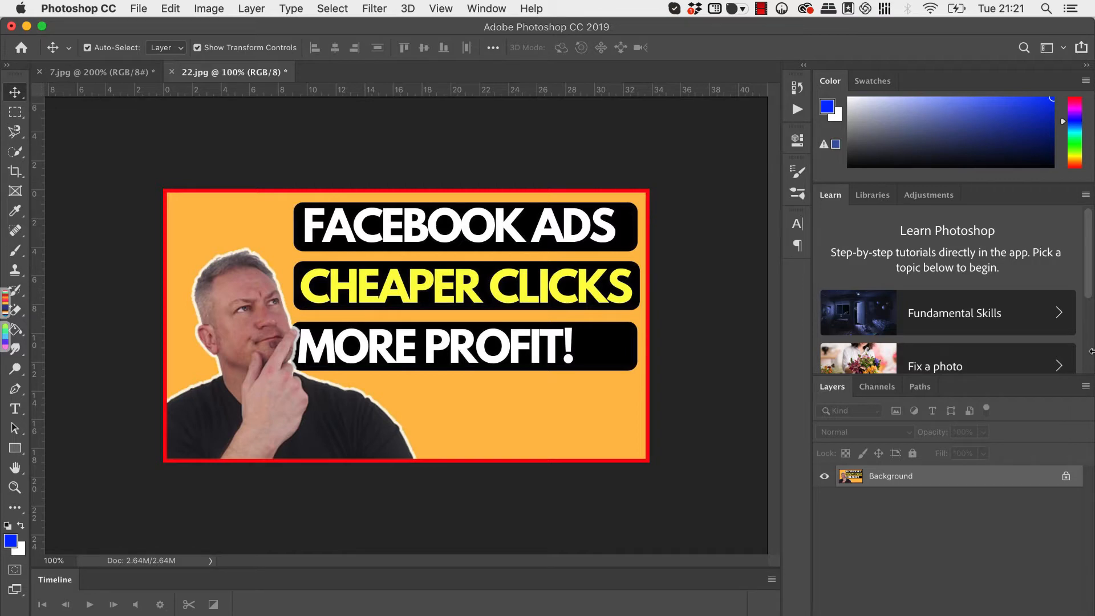
mouse_move(430, 217)
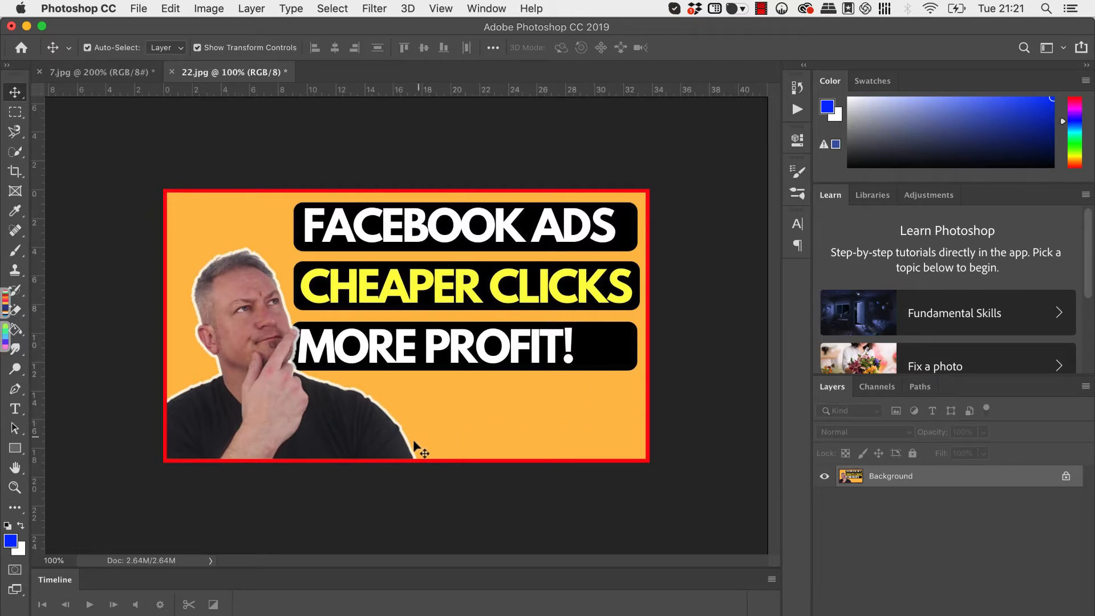
mouse_move(321, 384)
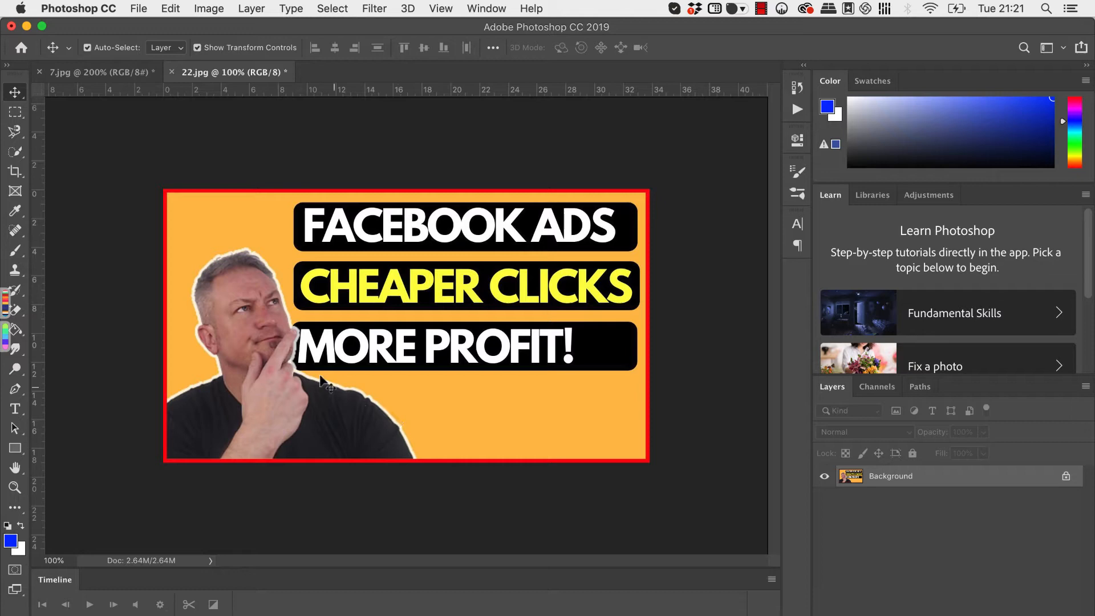
mouse_move(188, 430)
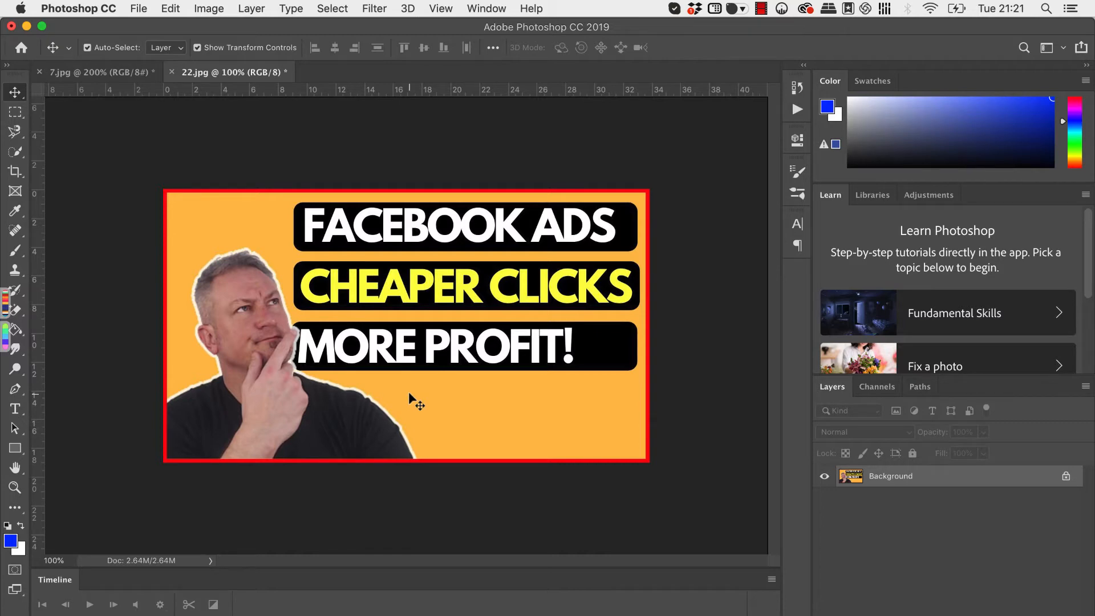
mouse_move(391, 411)
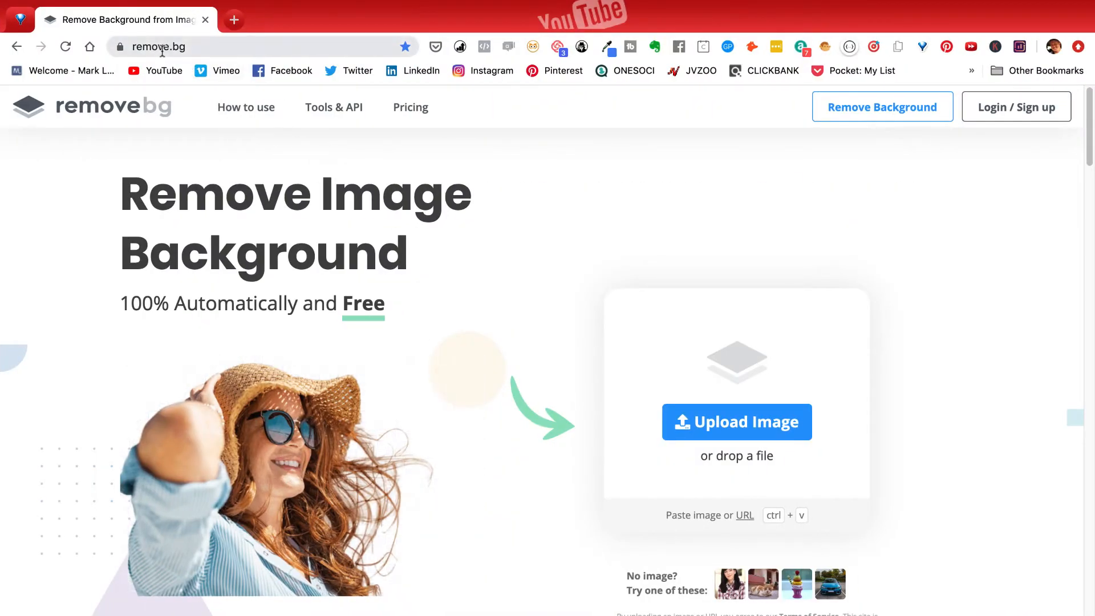
mouse_move(750, 330)
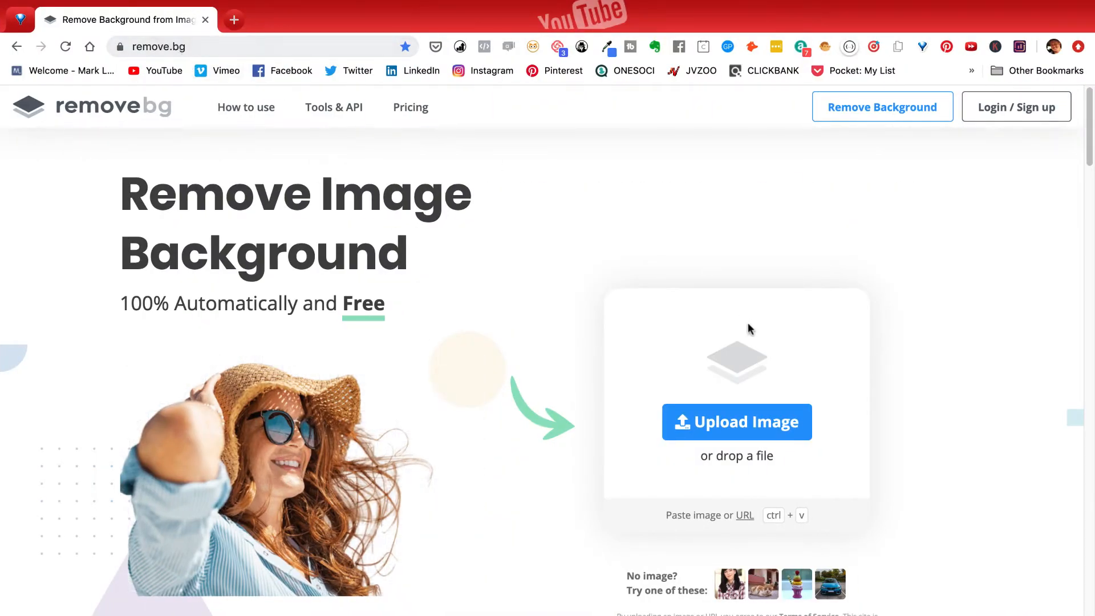
Upload the beautiful JPG of the woman from the Desktop for background removal.
click(736, 422)
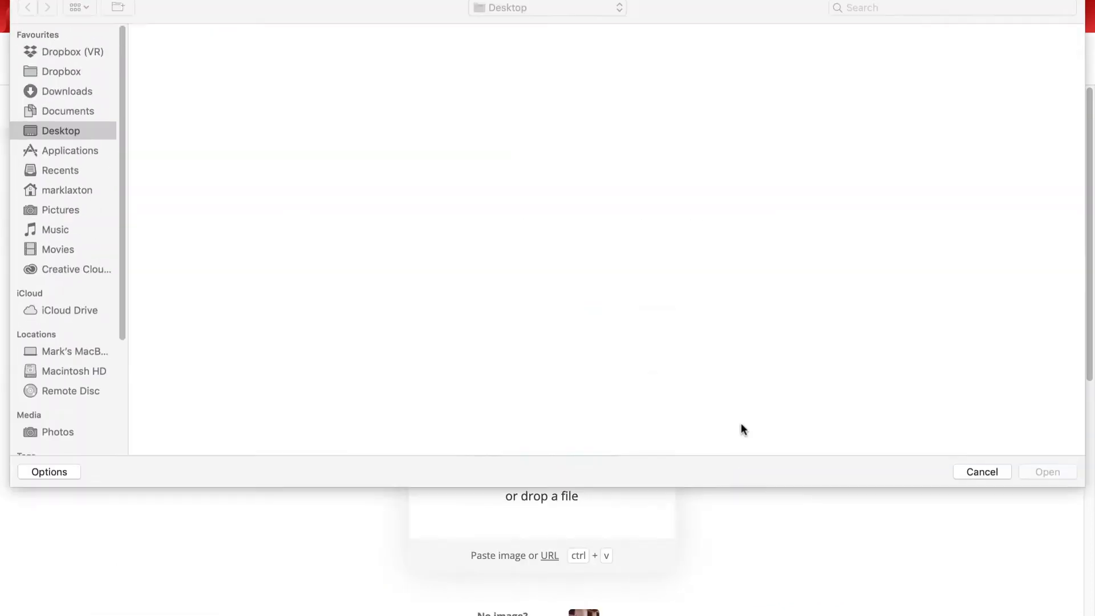
click(1037, 62)
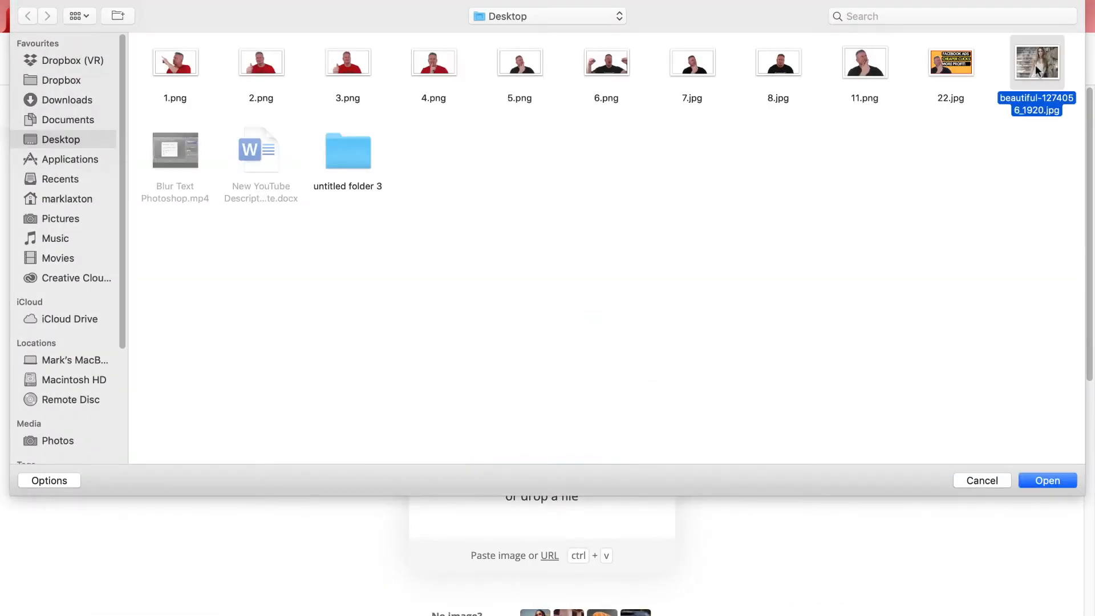
click(1047, 480)
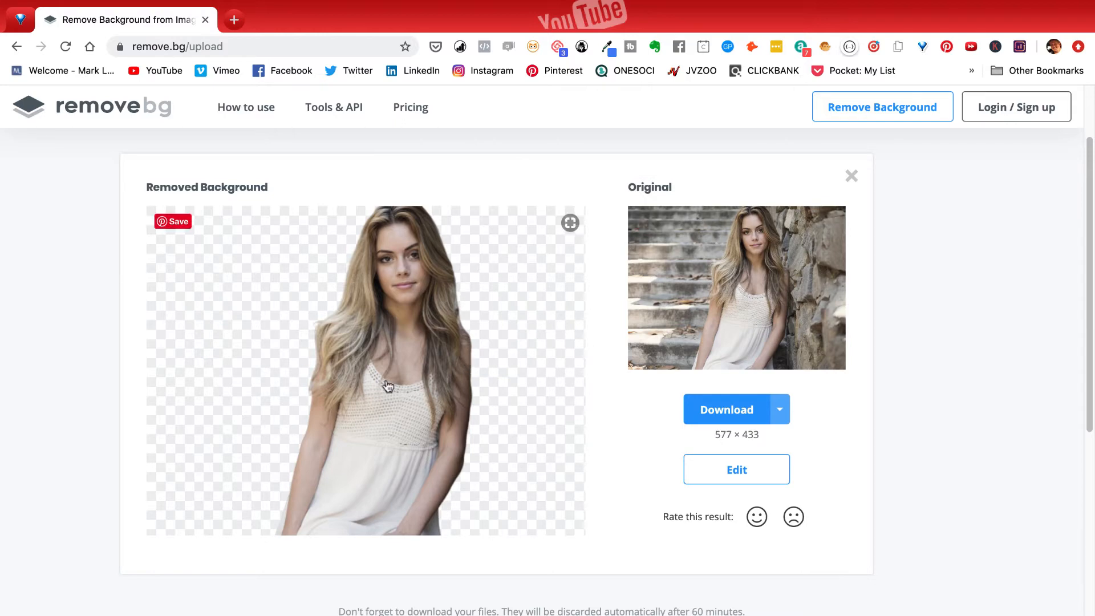
mouse_move(516, 262)
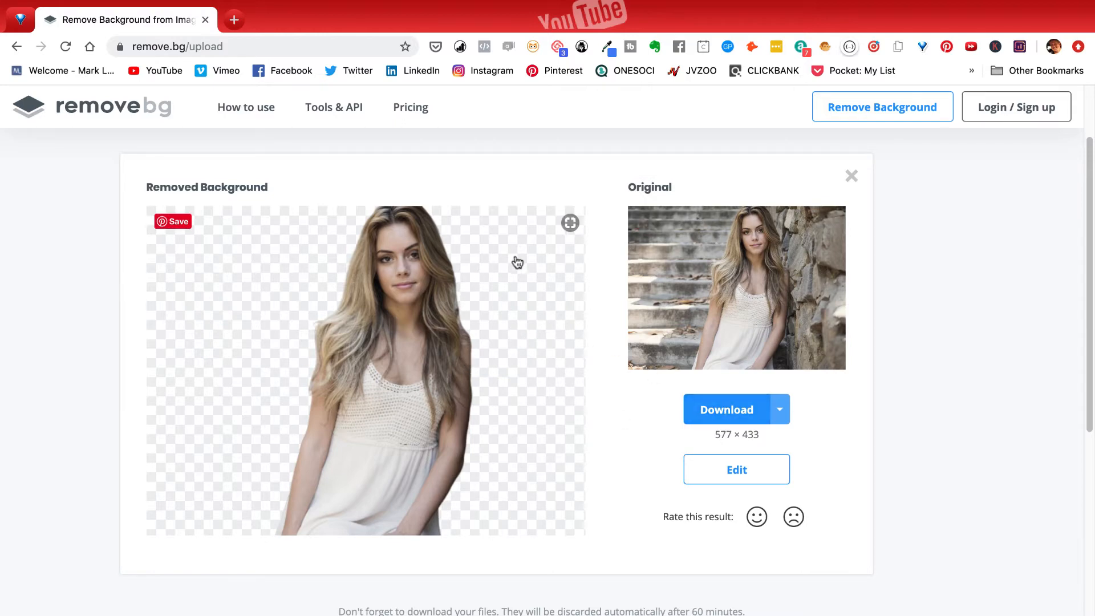
mouse_move(549, 397)
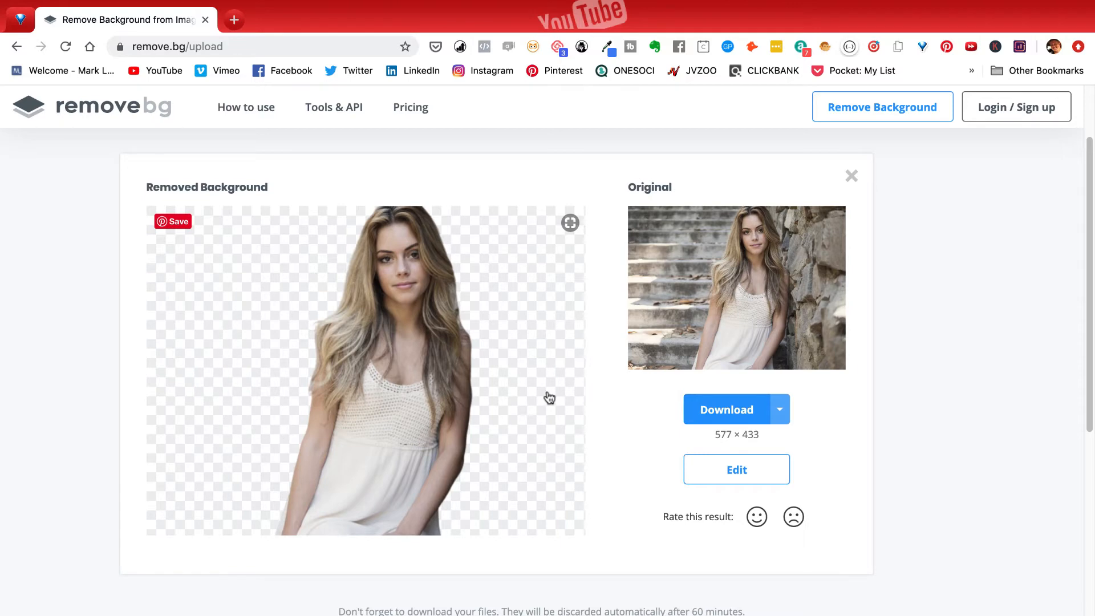
mouse_move(735, 469)
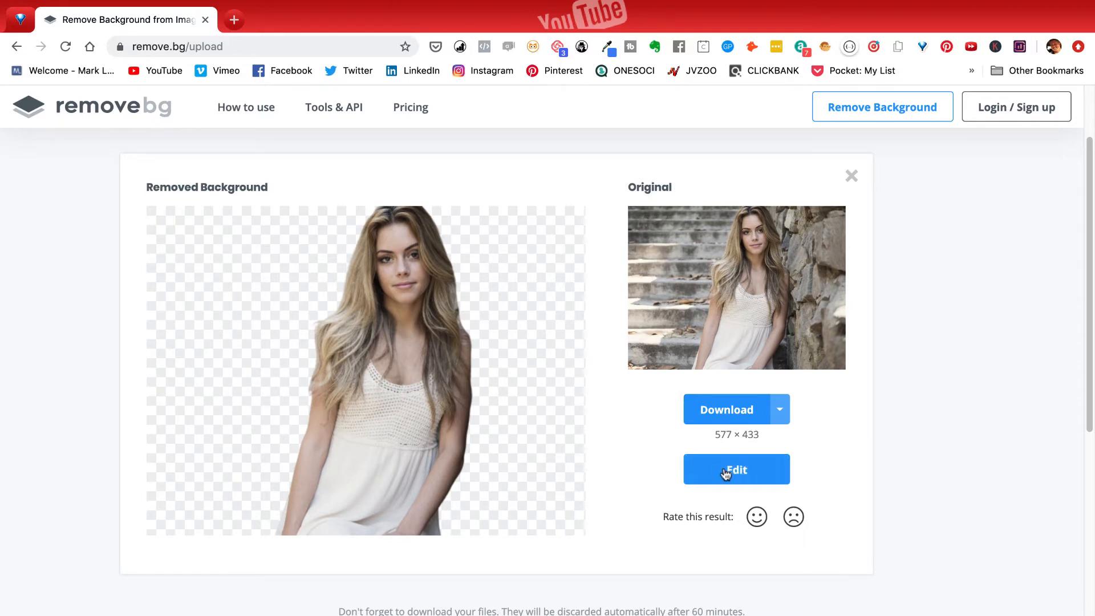
Enter the editor, check the Erase / Restore brush with Restore selected, and return to Background.
click(736, 469)
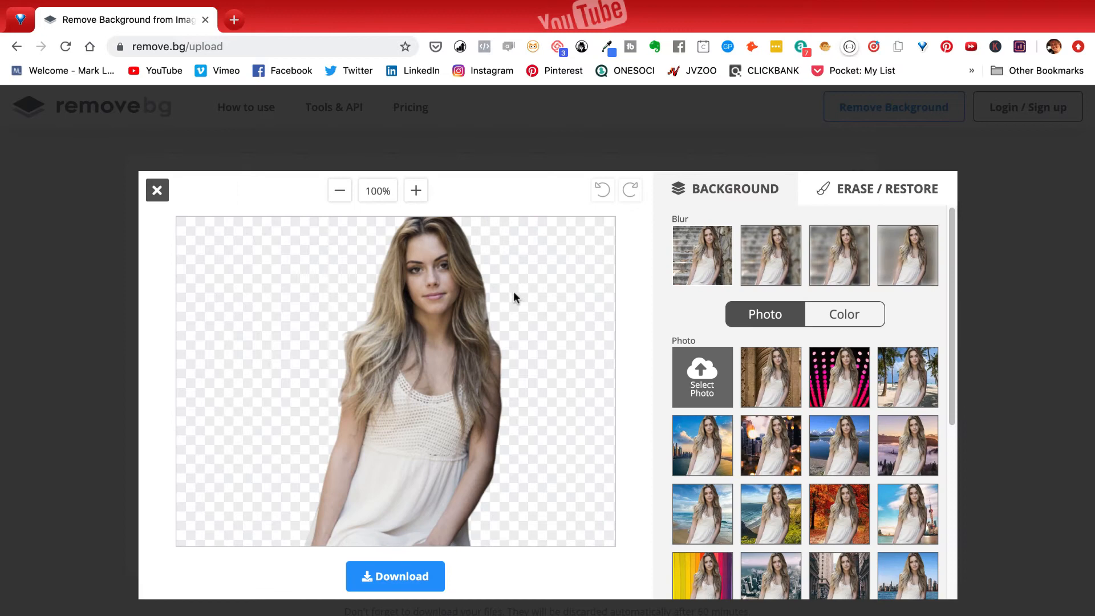
click(888, 189)
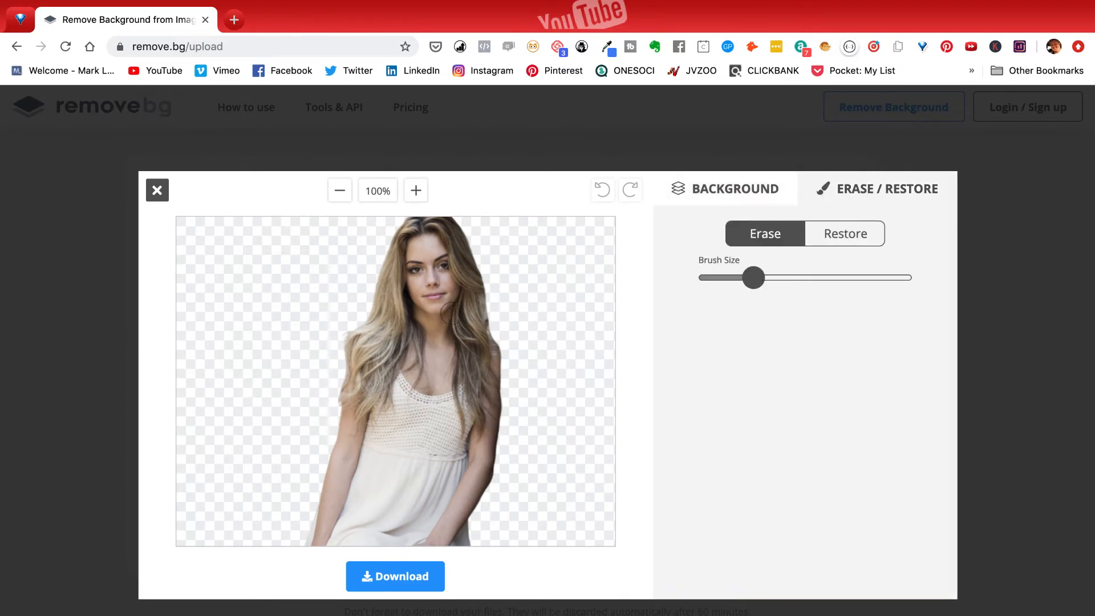
mouse_move(539, 321)
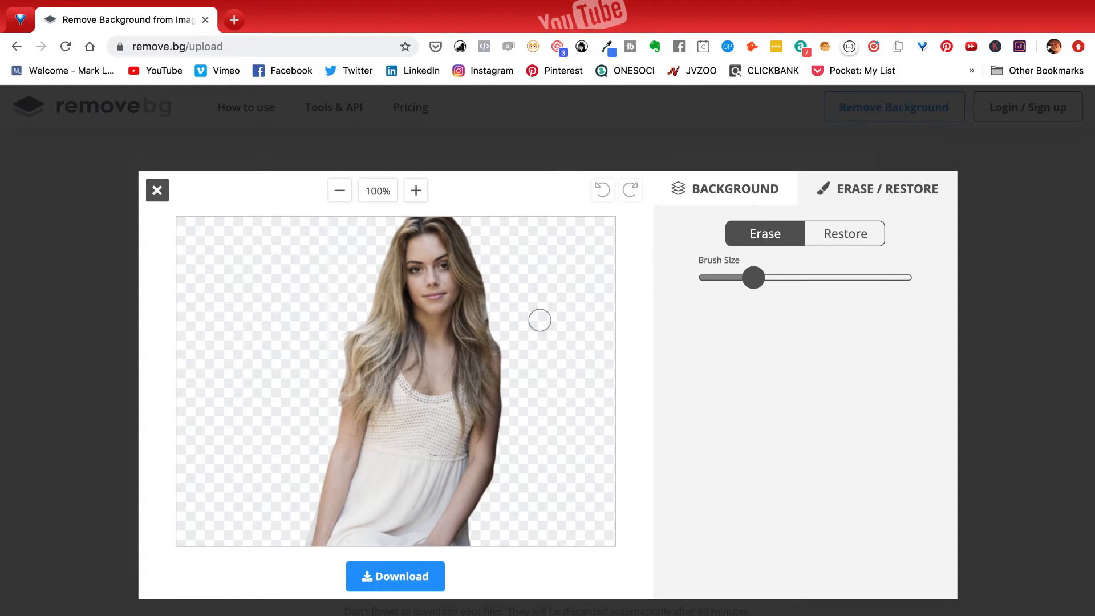
click(845, 232)
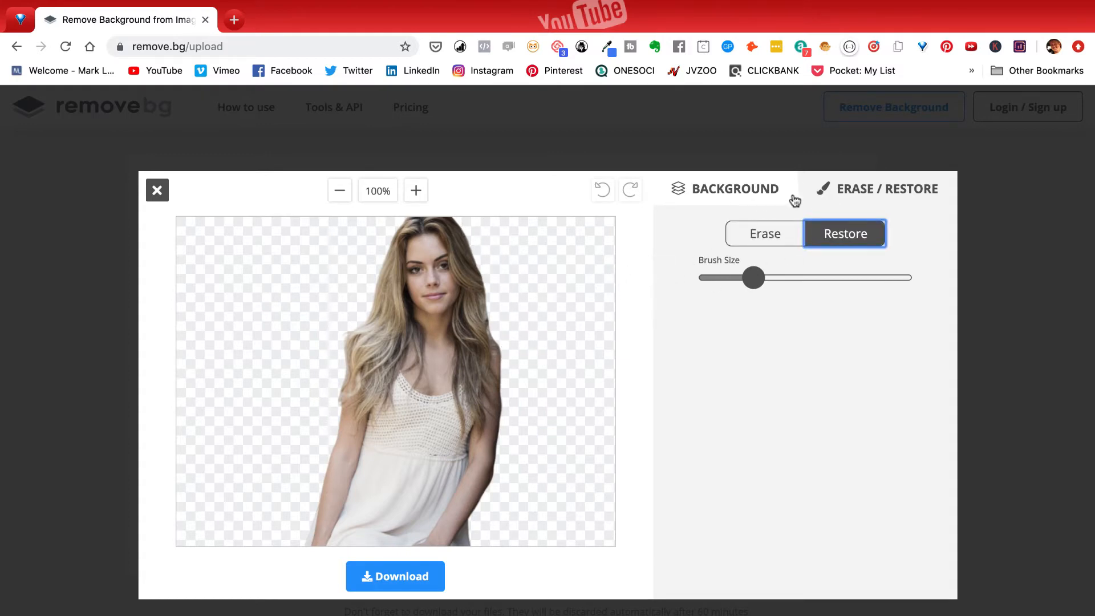
click(736, 189)
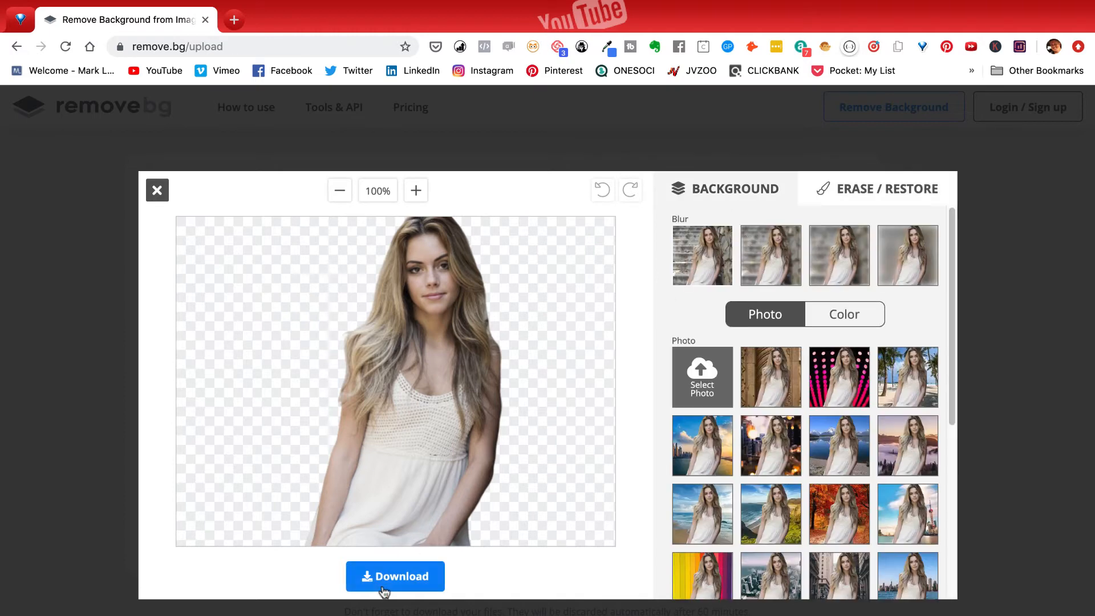
mouse_move(394, 576)
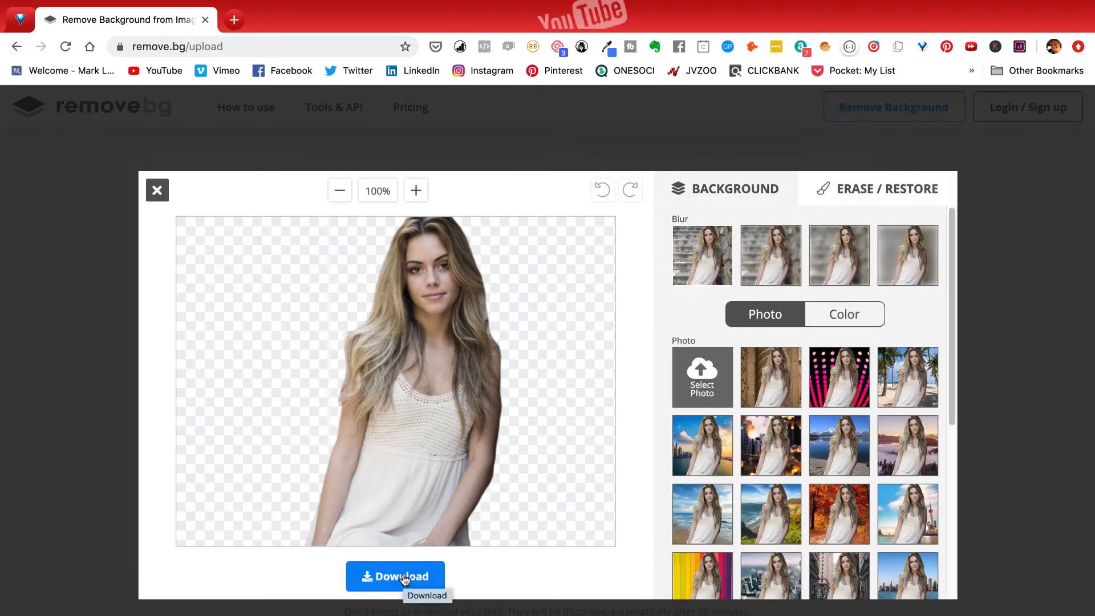
Download the transparent cut-out of the woman from the editor.
click(396, 576)
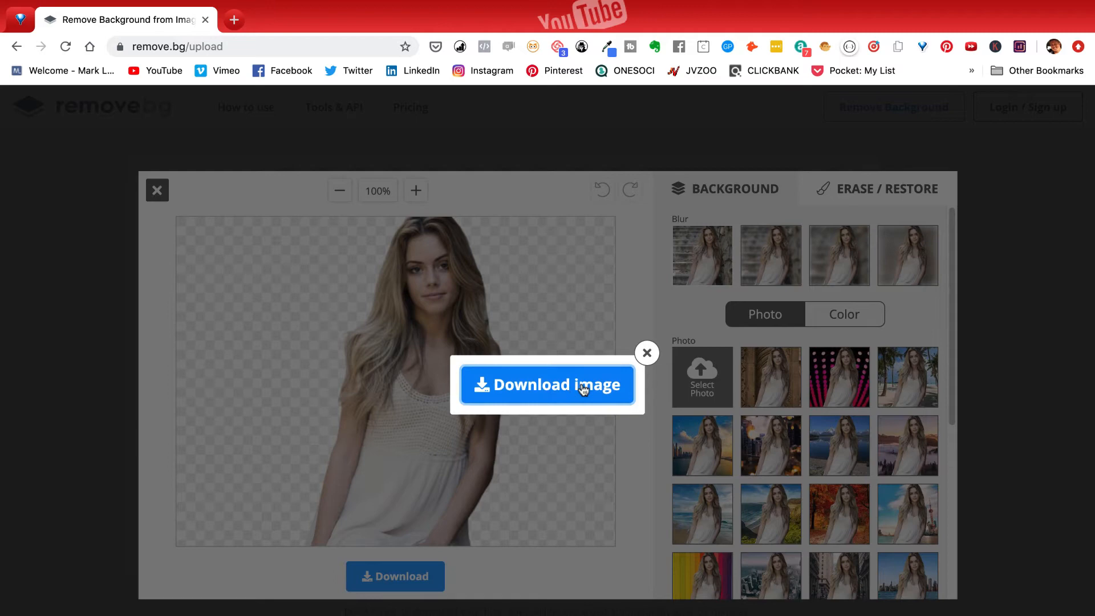
click(546, 385)
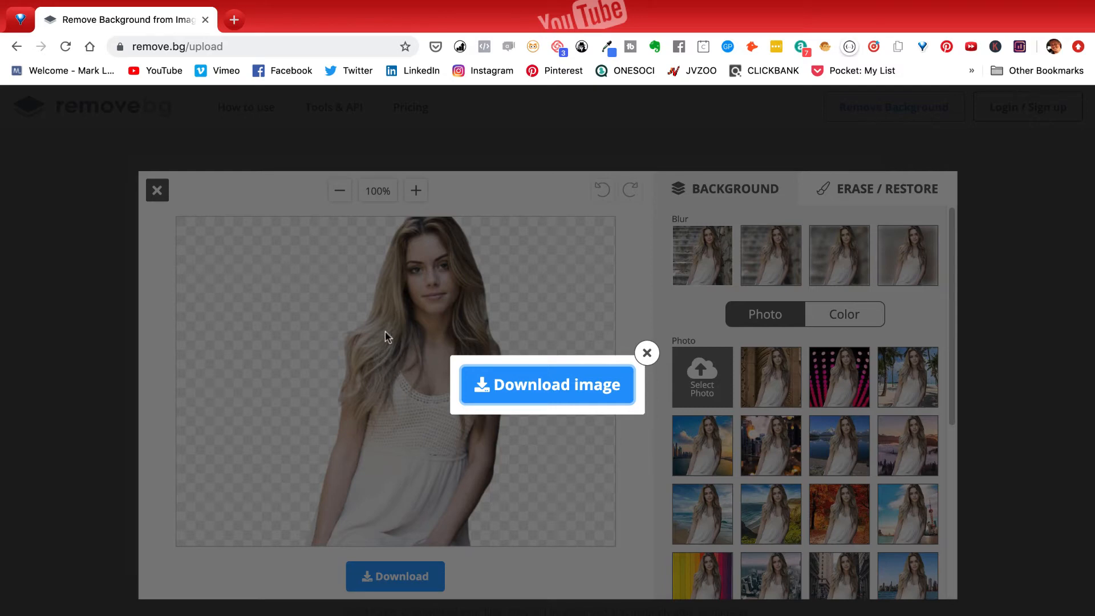
mouse_move(471, 307)
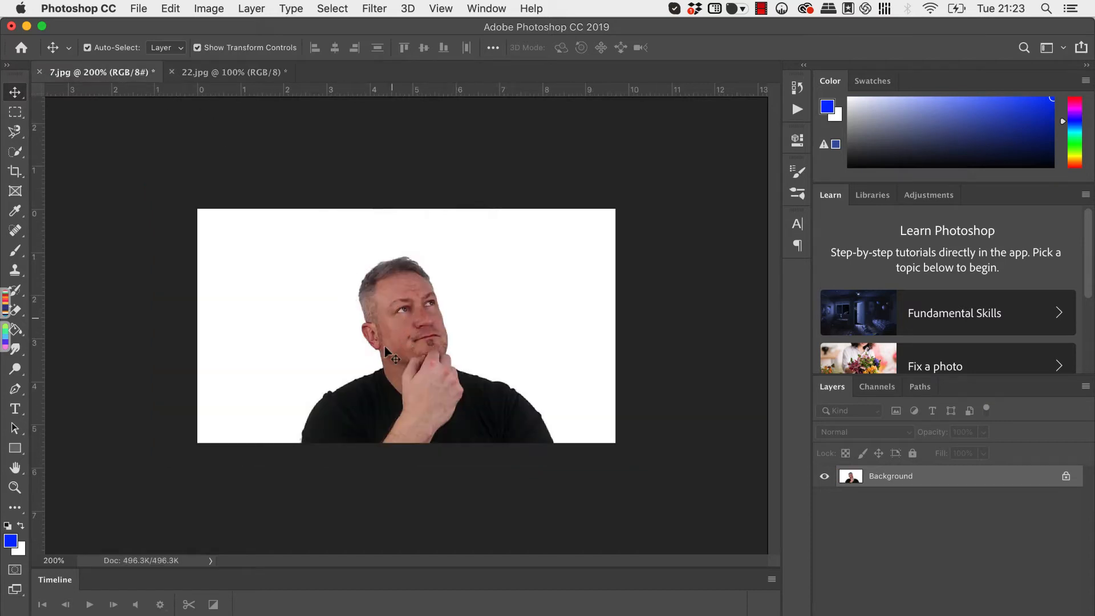
mouse_move(589, 425)
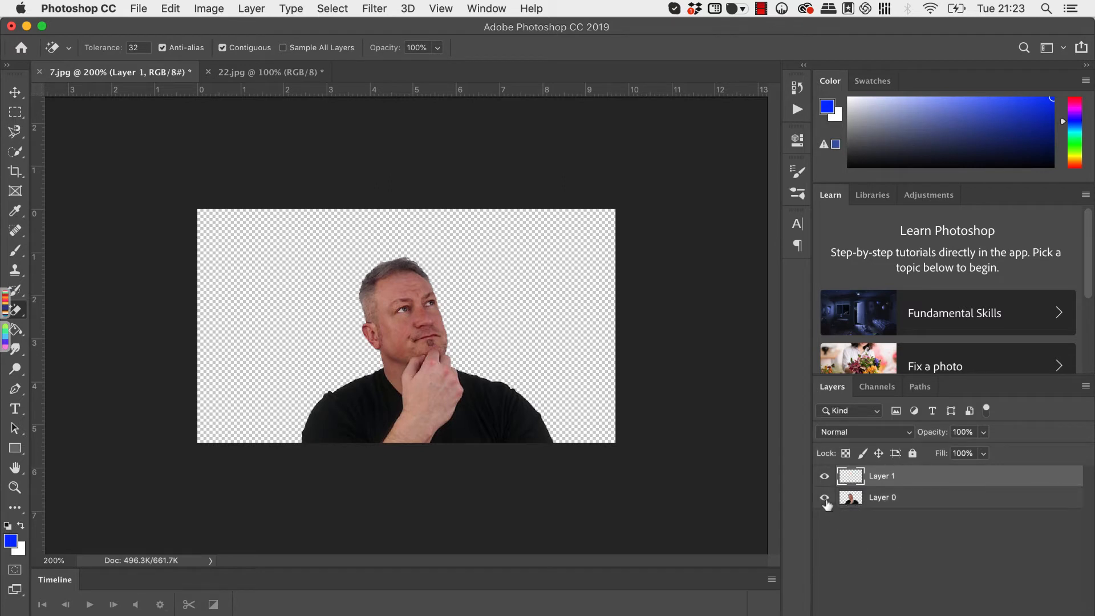
Toggle the portrait layer, confirm a blue foreground colour, and reach the Layer Style dialog.
click(825, 497)
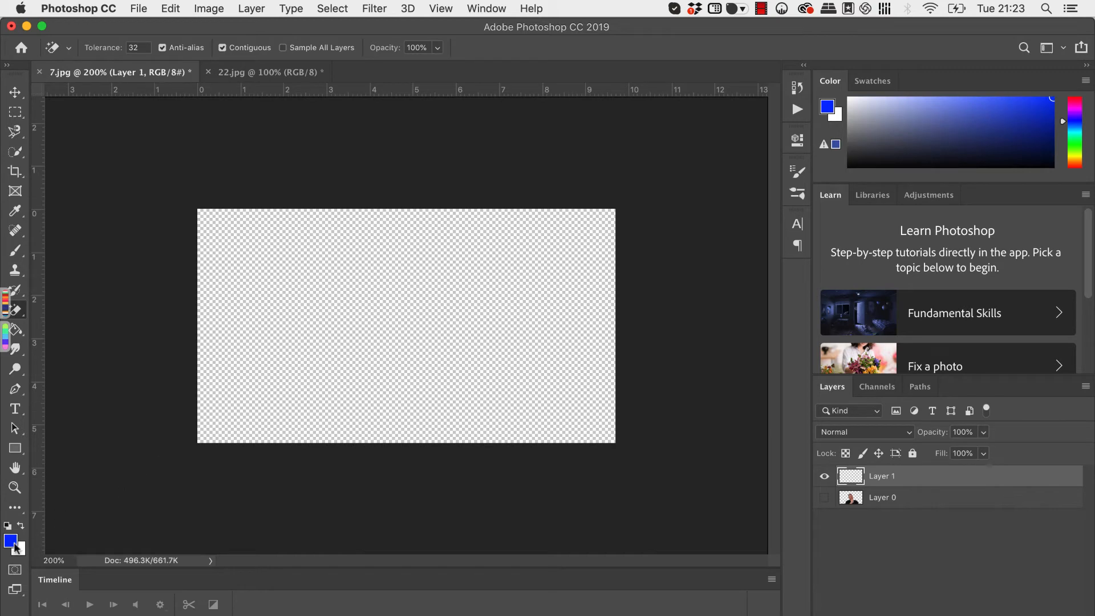
click(11, 539)
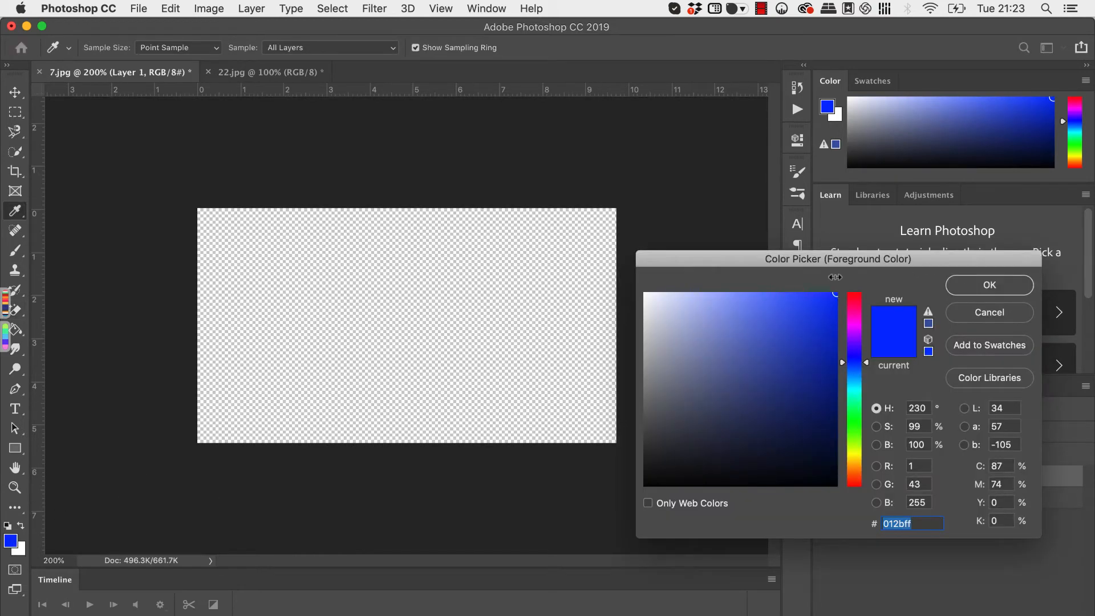
click(988, 285)
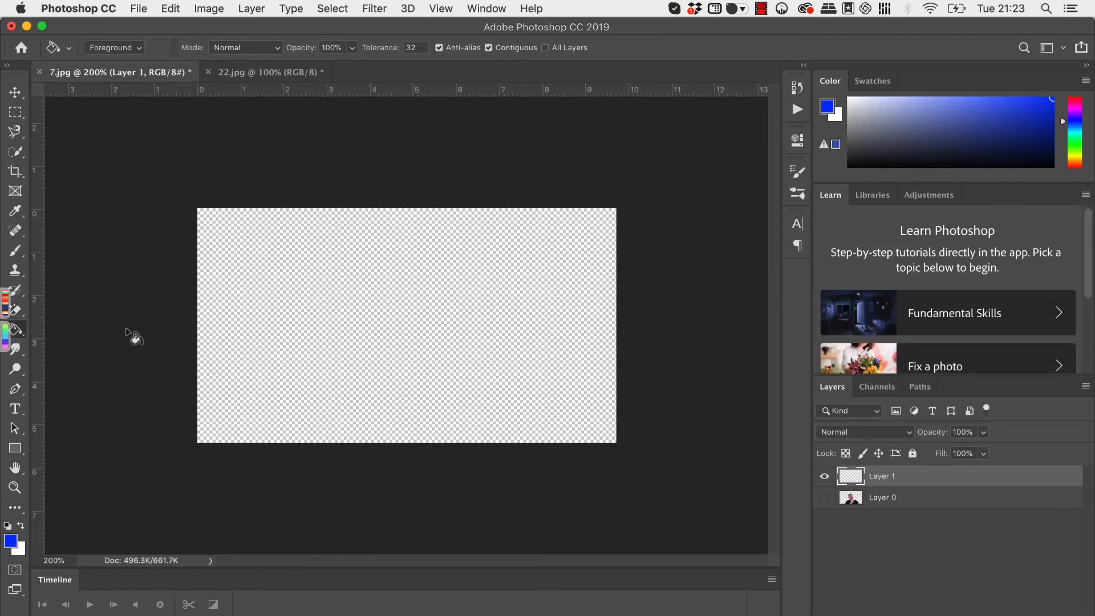
click(407, 326)
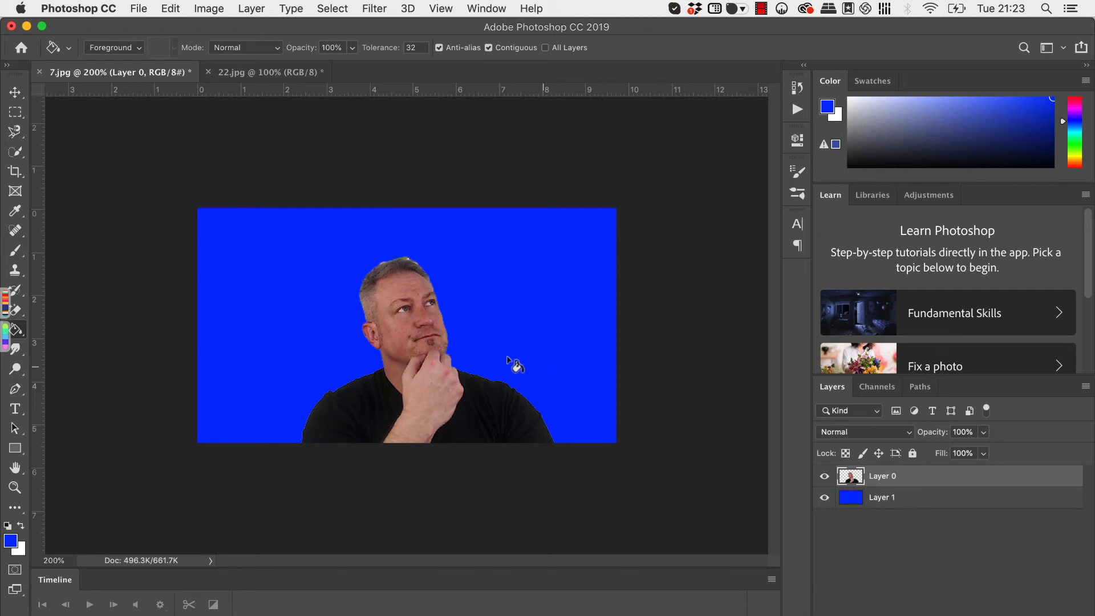
mouse_move(454, 367)
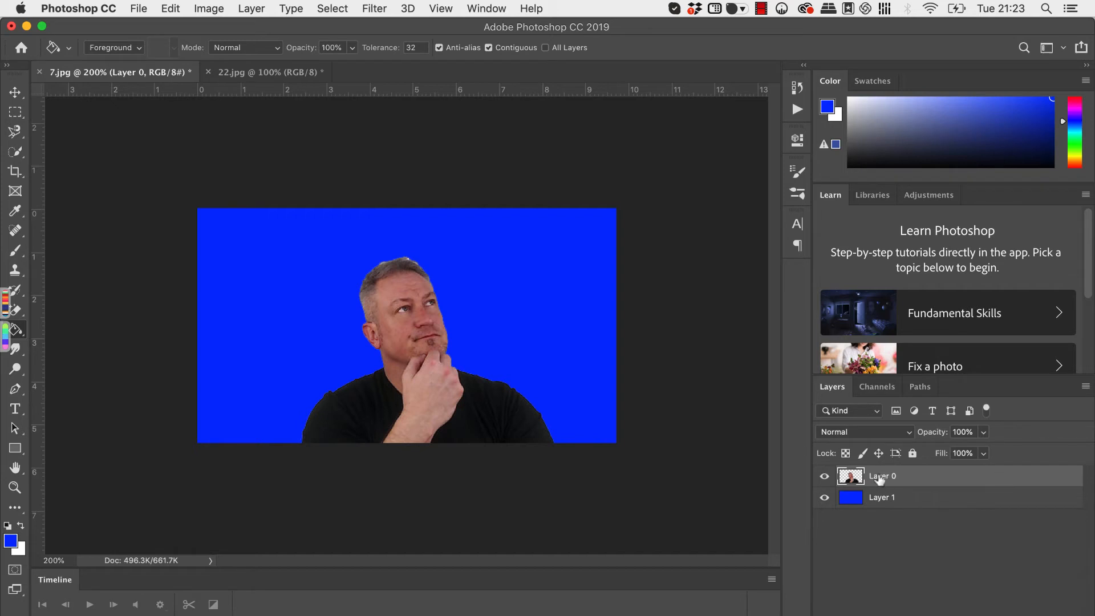
mouse_move(920, 481)
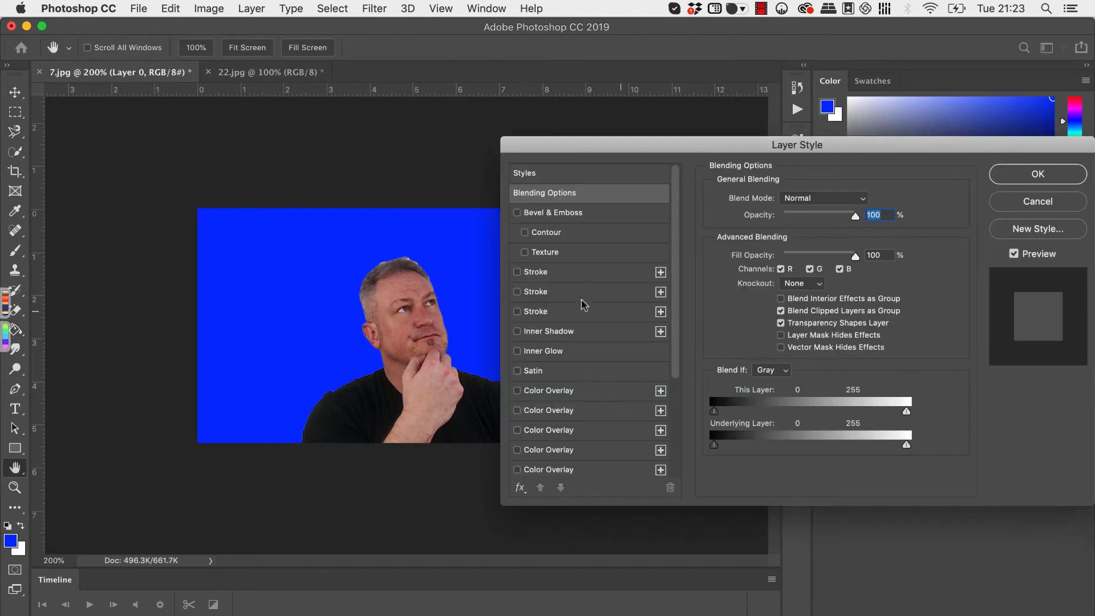
Add an outside Stroke effect of 3 px to the portrait layer and apply it.
click(517, 272)
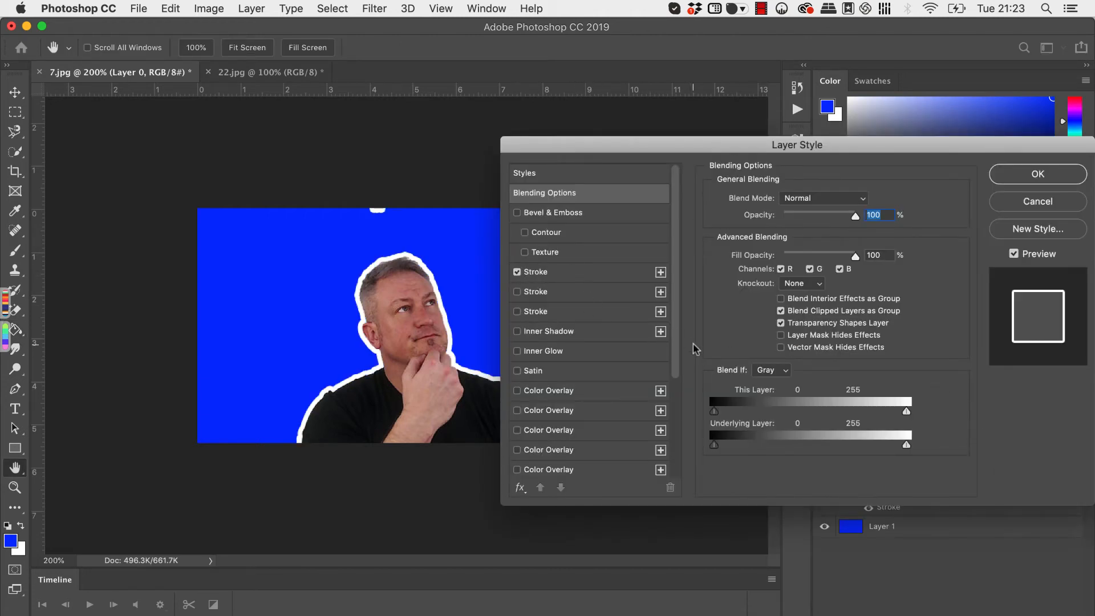
mouse_move(746, 313)
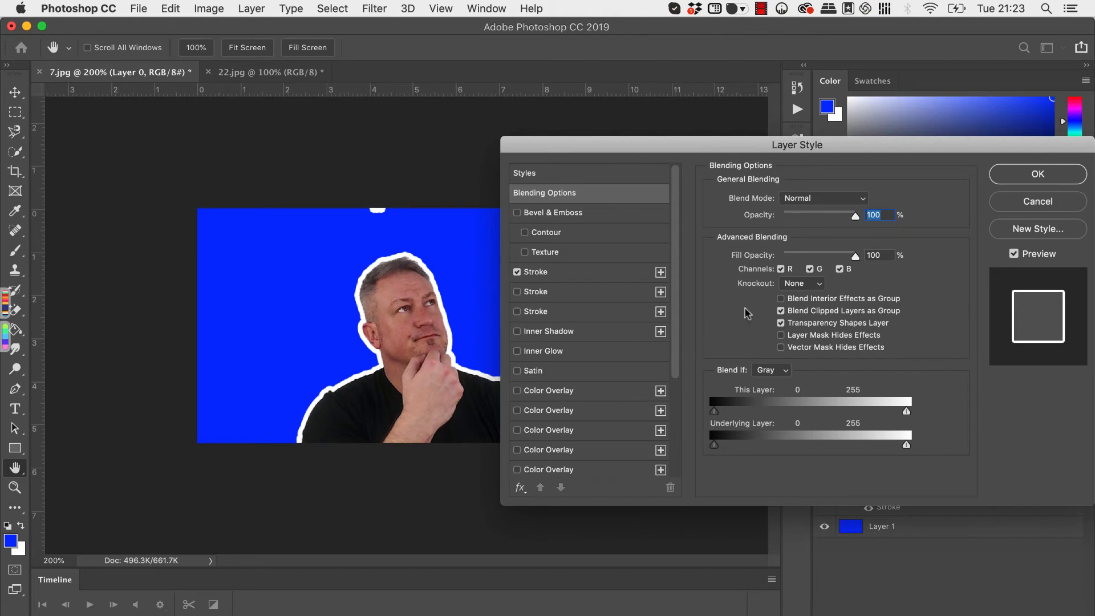
mouse_move(325, 401)
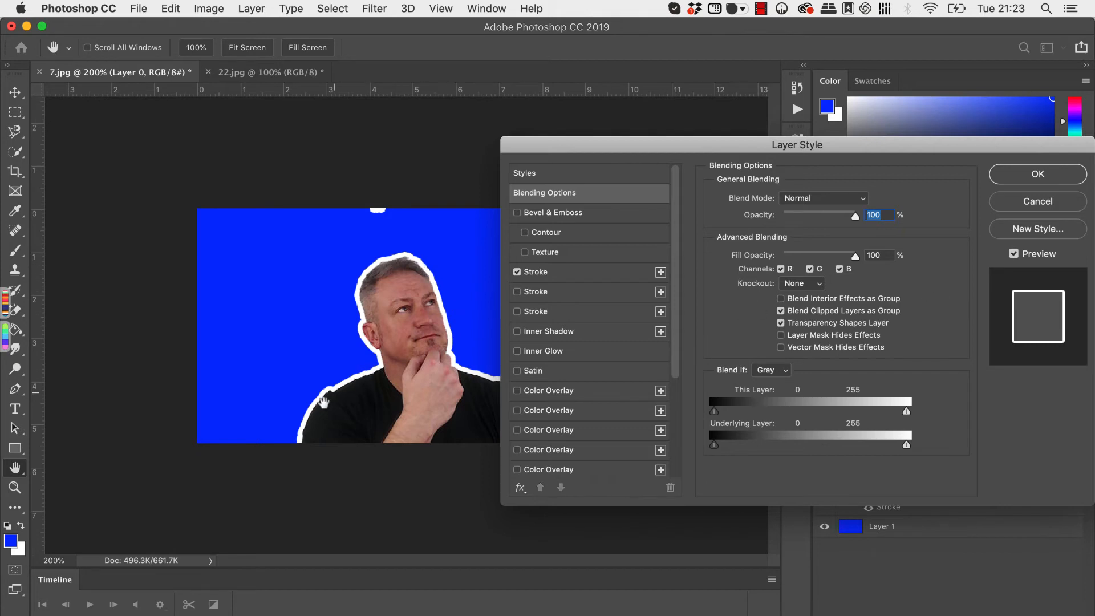
mouse_move(751, 225)
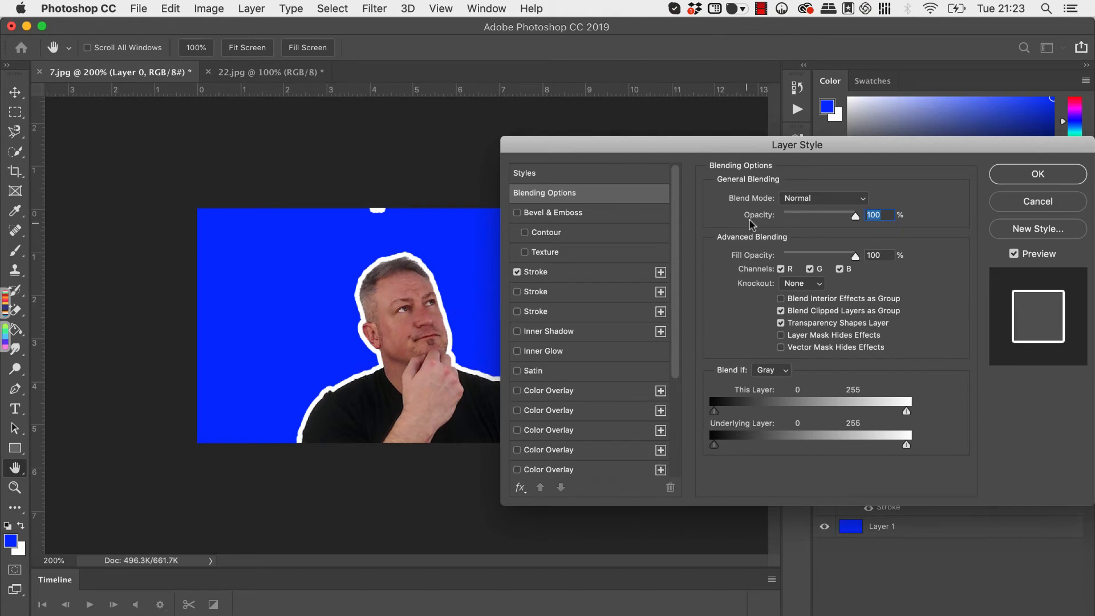
click(538, 272)
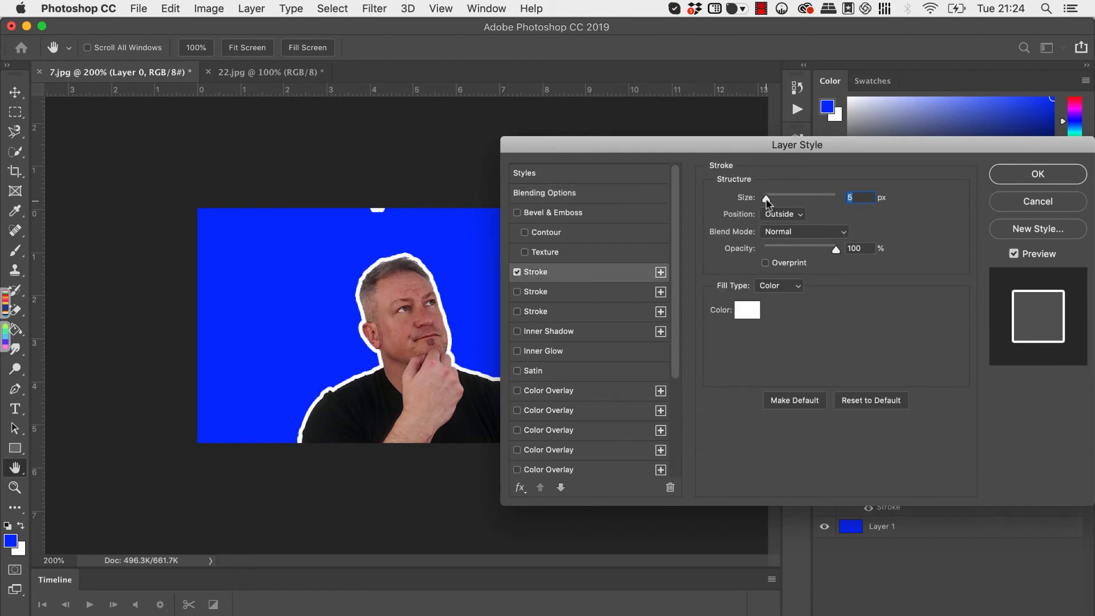
click(766, 197)
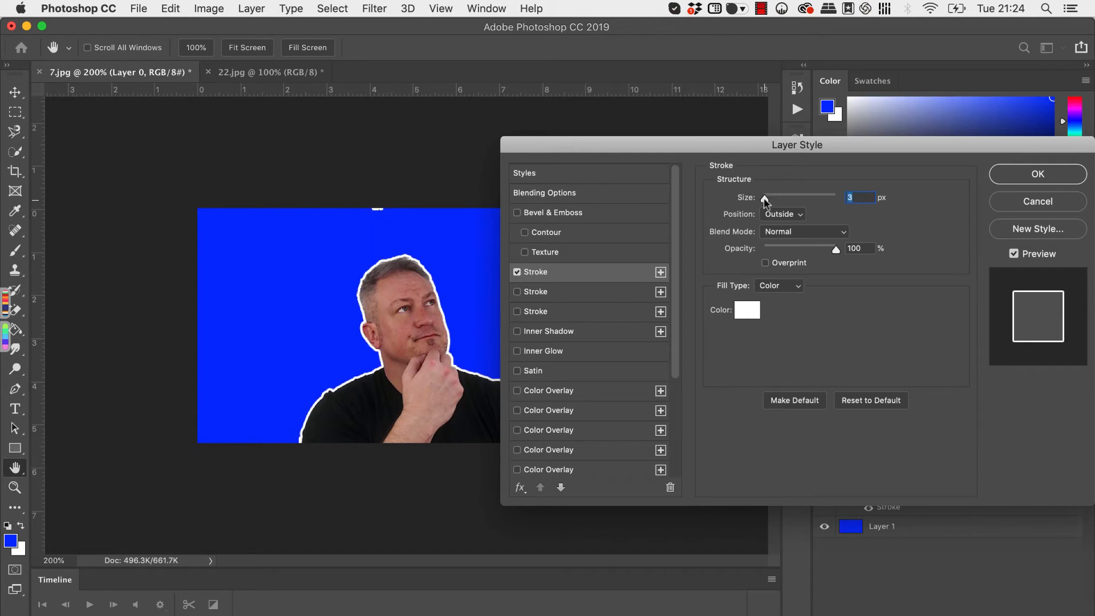
mouse_move(986, 195)
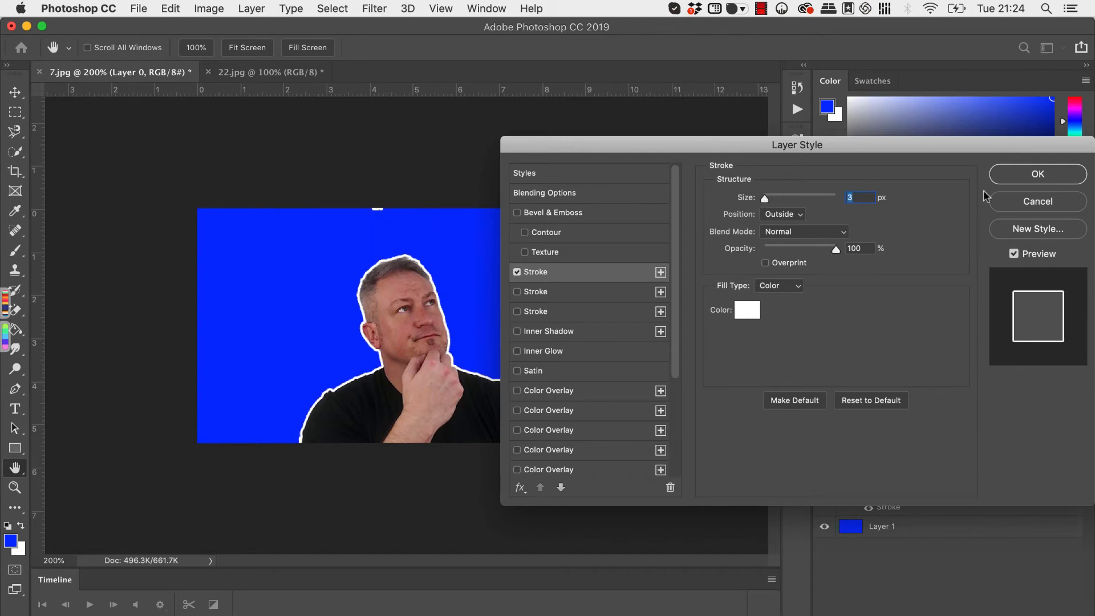
click(1037, 173)
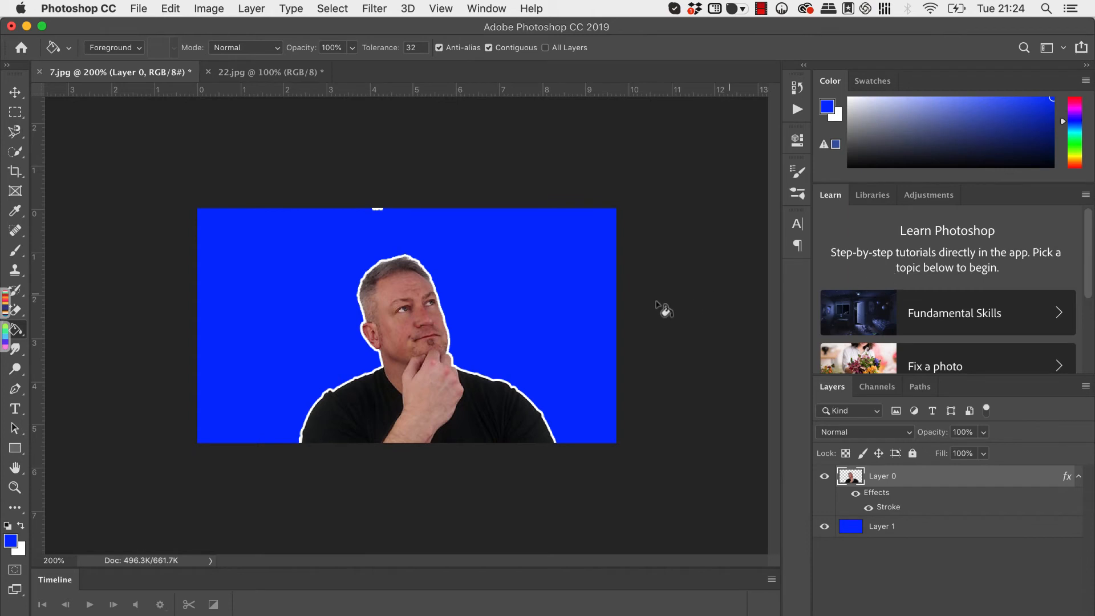
Revisit the Stroke settings, keep the outline colour white, and confirm.
double_click(889, 506)
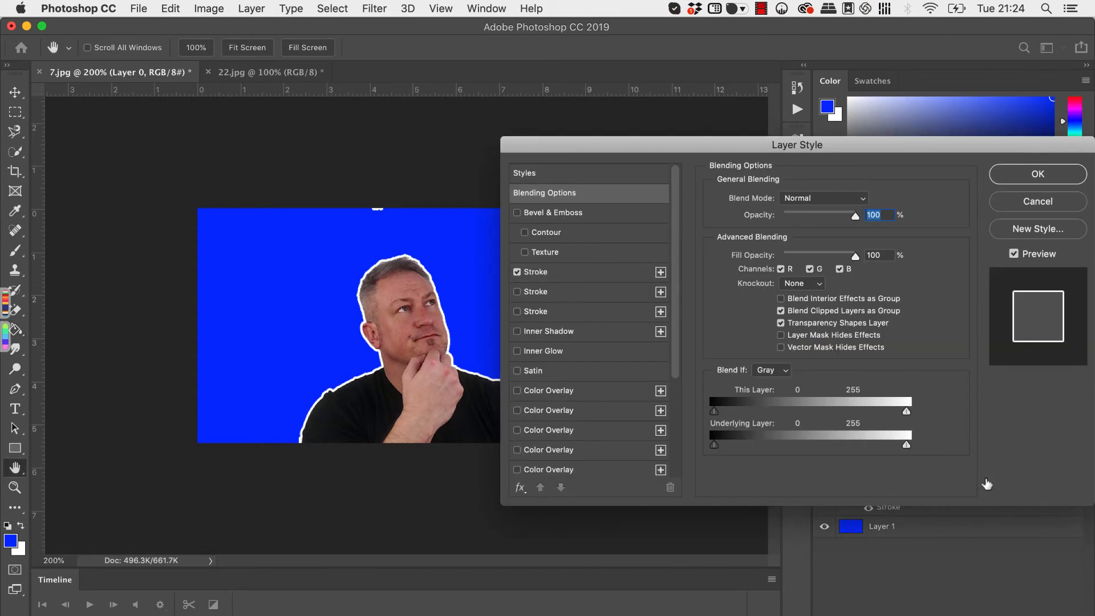
click(536, 272)
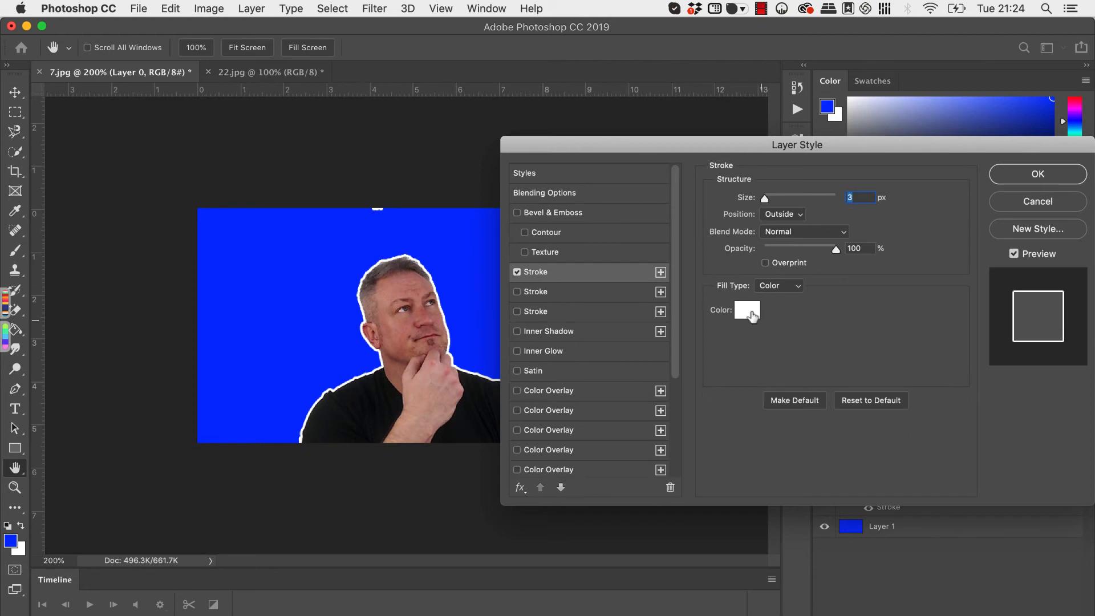
click(746, 310)
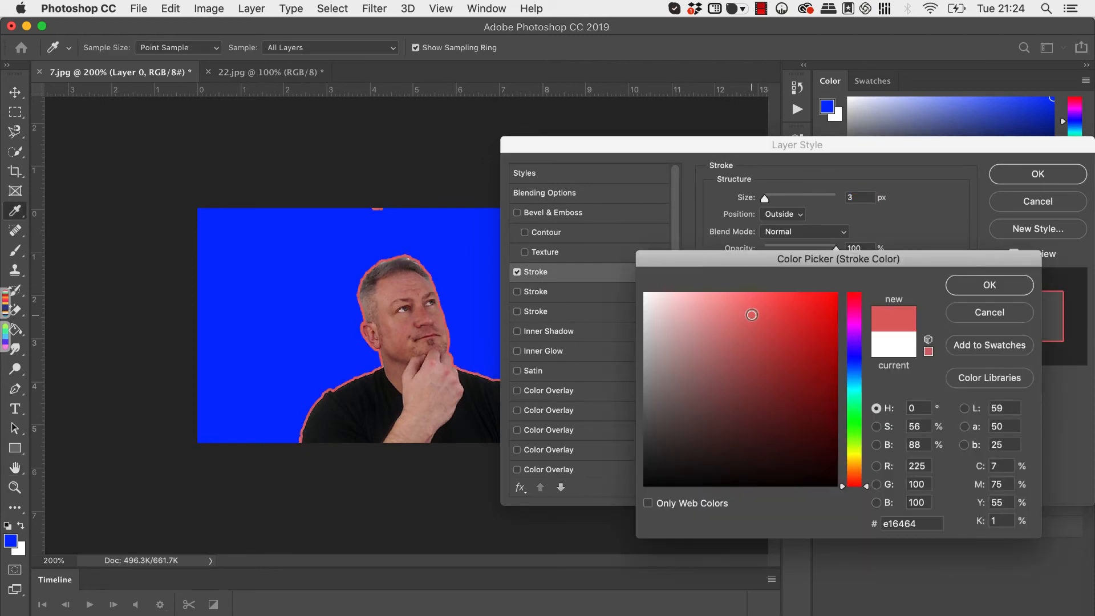
click(646, 294)
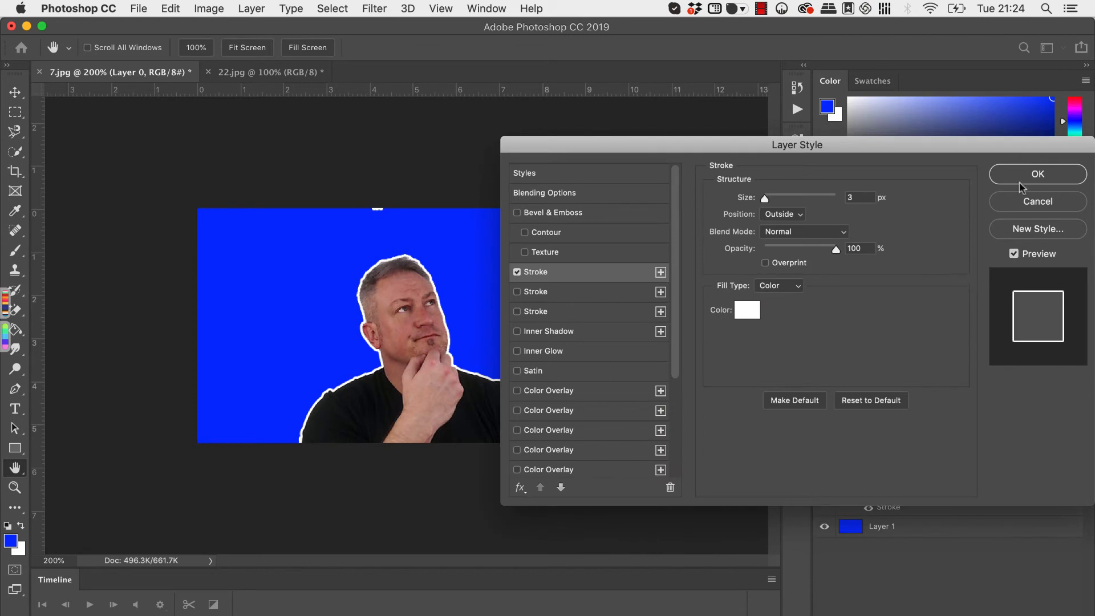
click(1037, 173)
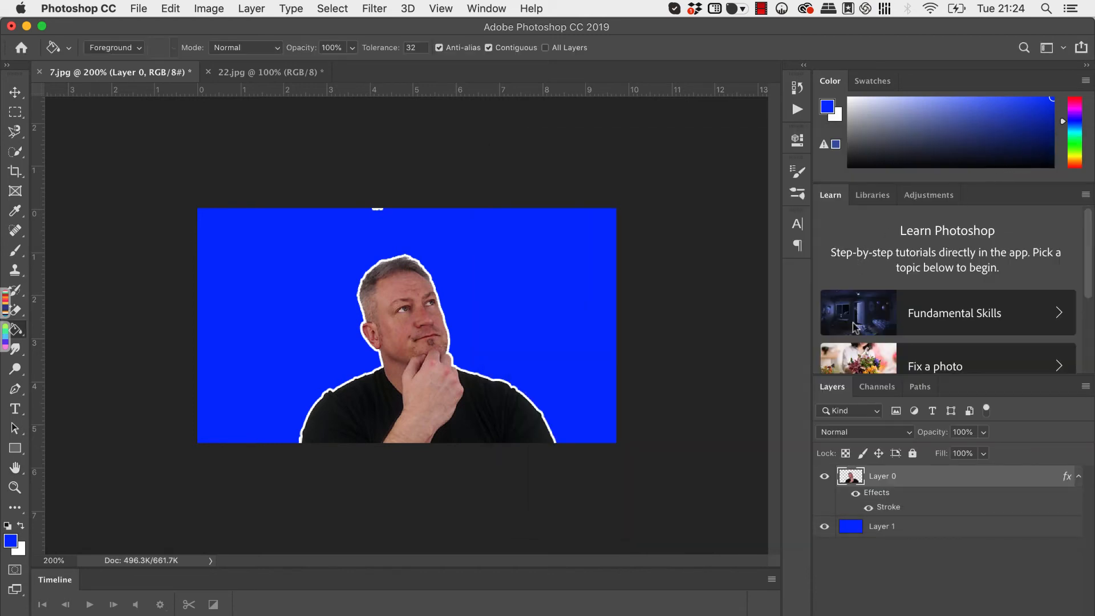
mouse_move(388, 217)
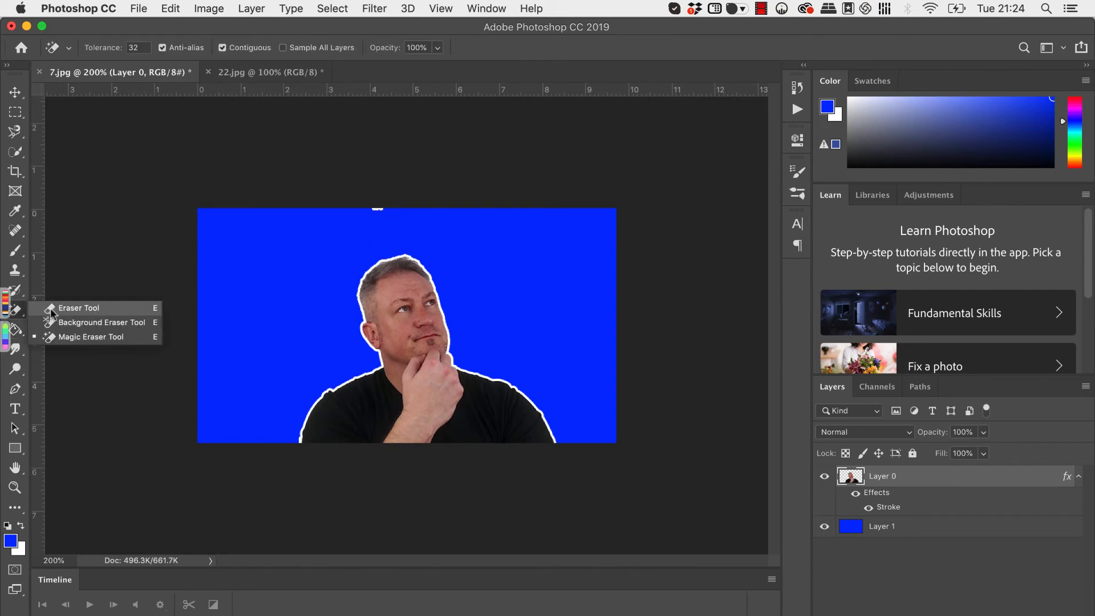
Select the Eraser Tool and hide Layer 1 so the portrait sits on transparency.
click(78, 308)
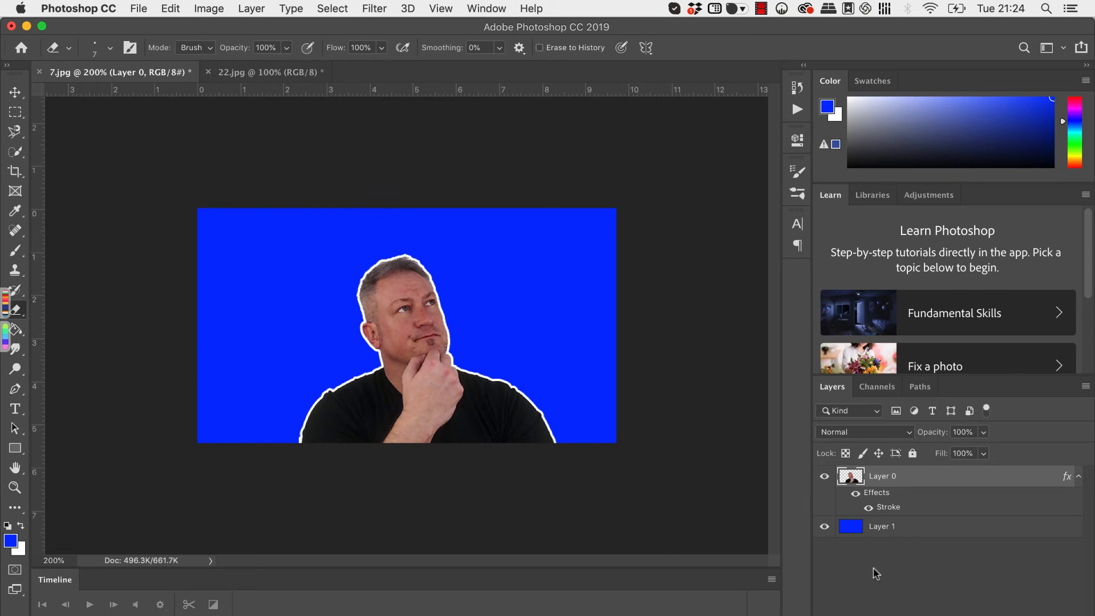
click(824, 526)
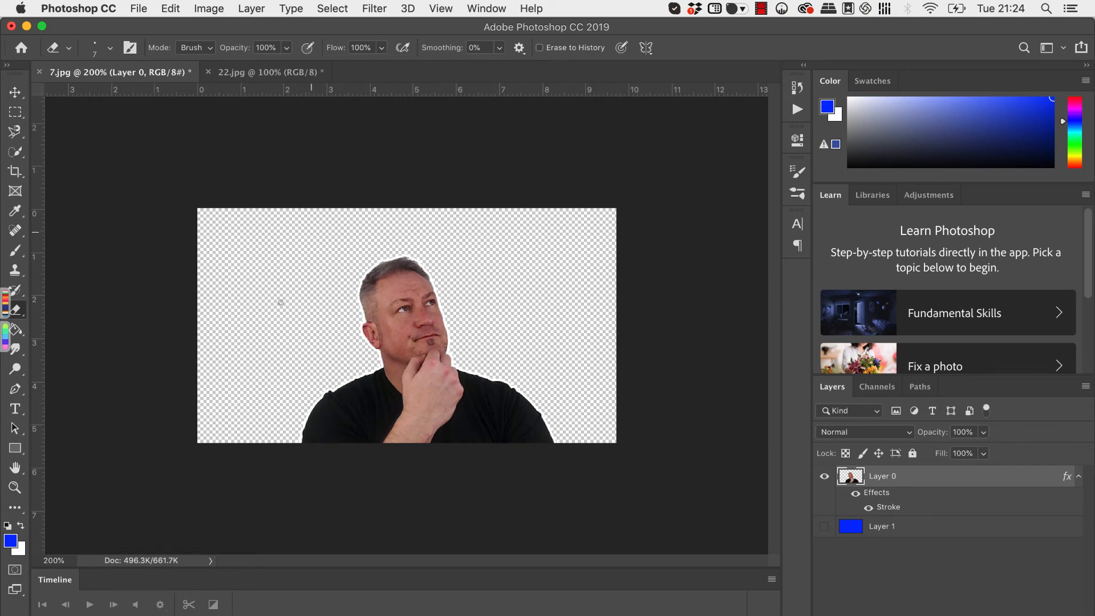
Crop tighter around the outlined portrait and save it as 7.png in PNG format.
click(15, 171)
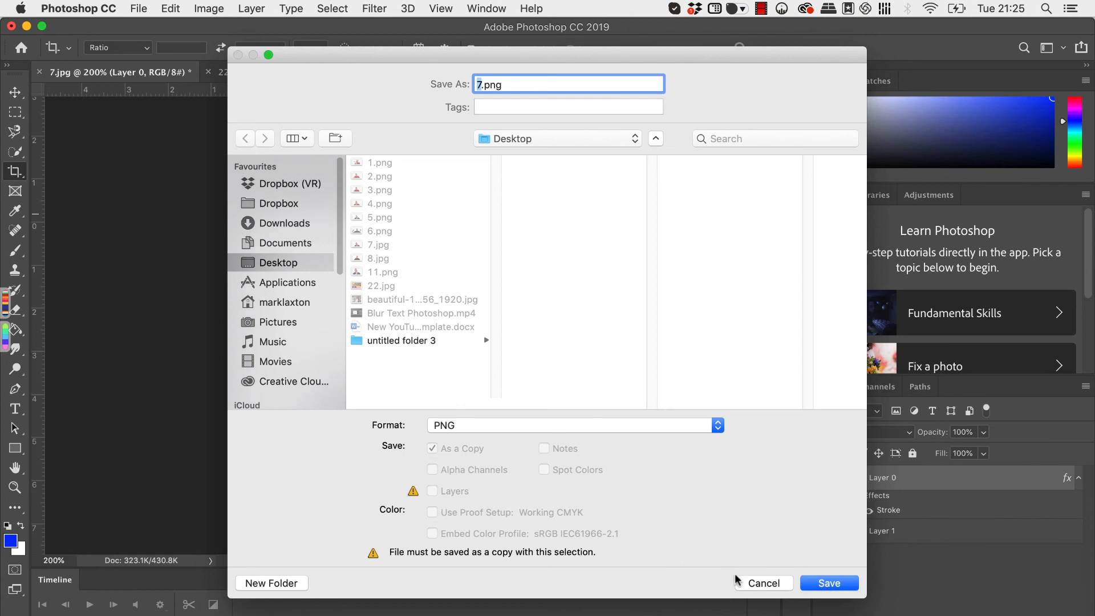
click(828, 583)
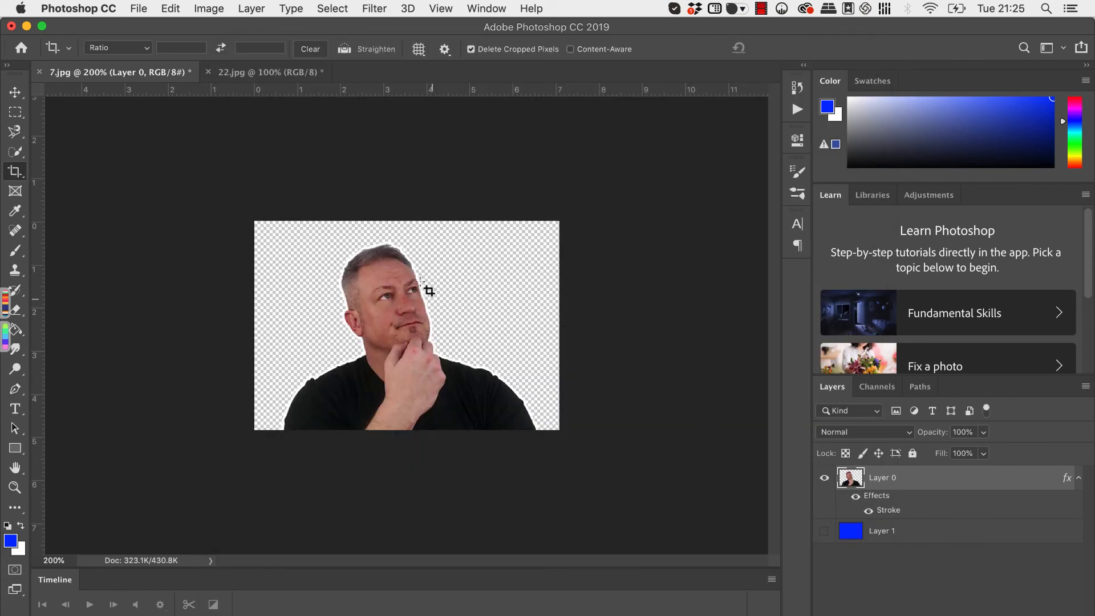
mouse_move(537, 416)
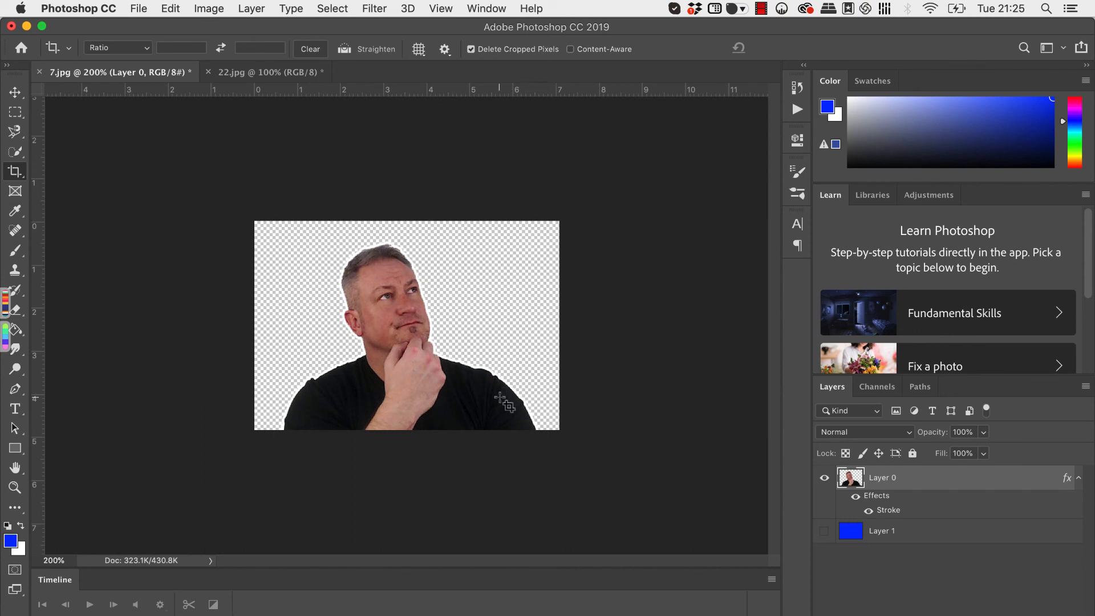
mouse_move(513, 405)
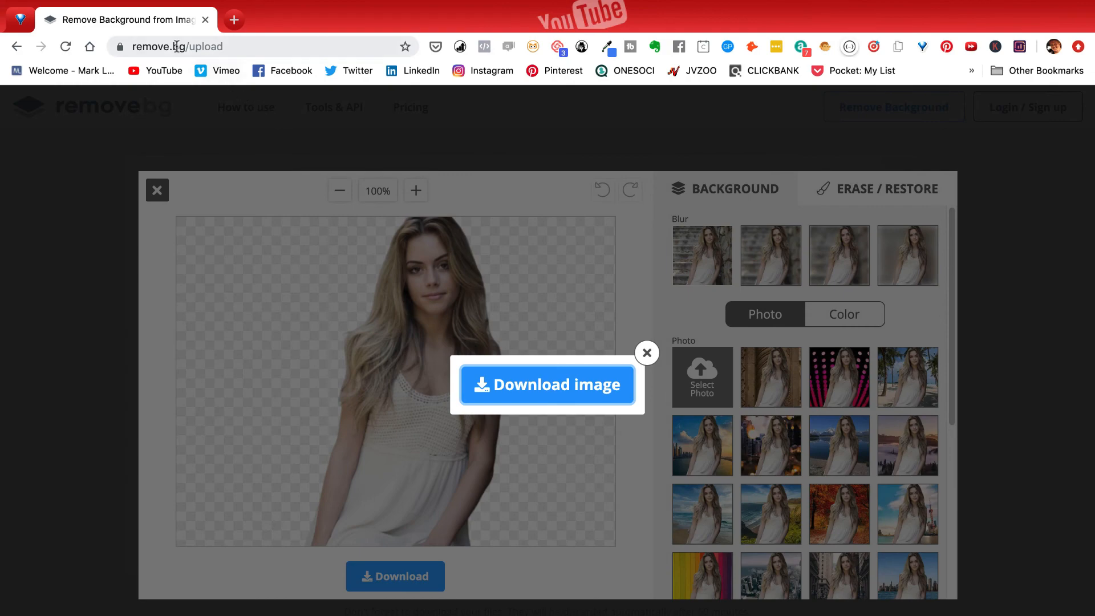
mouse_move(430, 248)
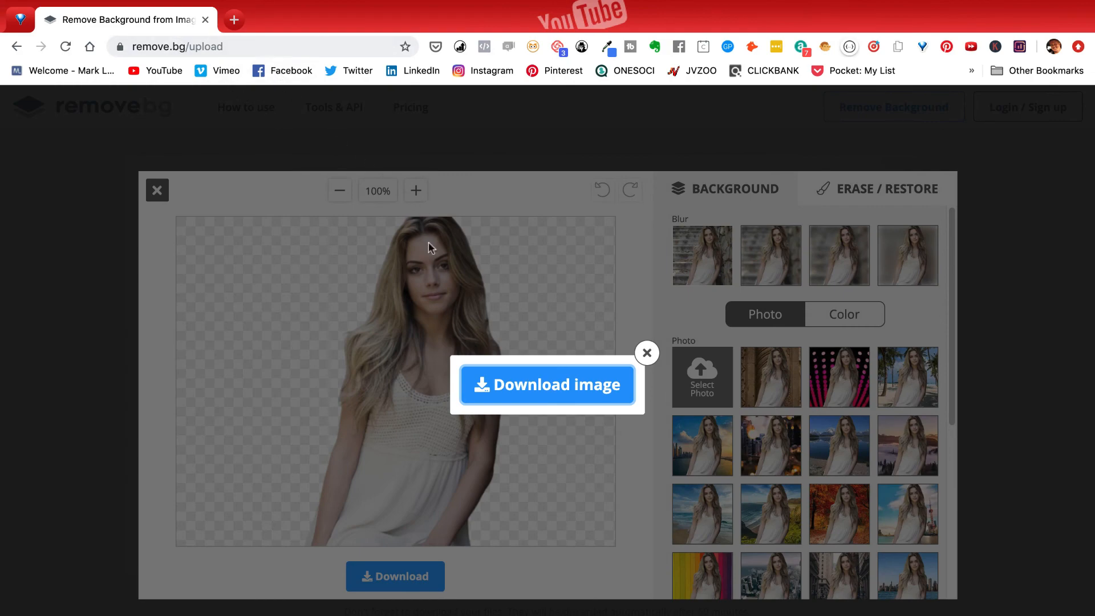